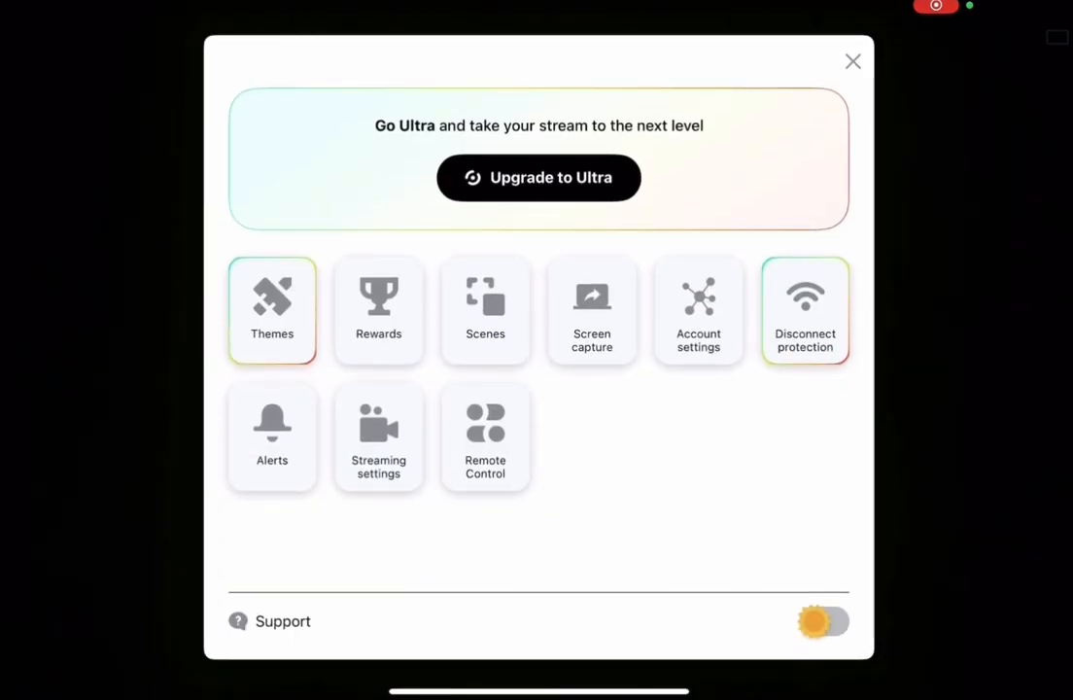
# Open the streaming settings and review the audio channel options
pyautogui.click(378, 435)
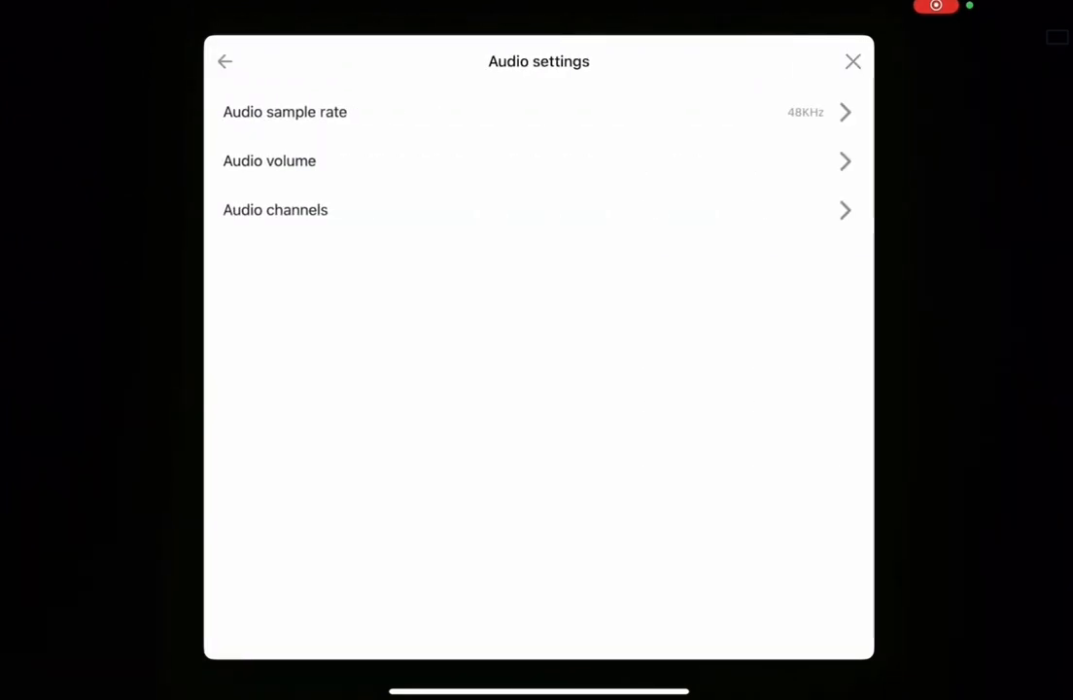
pyautogui.click(539, 160)
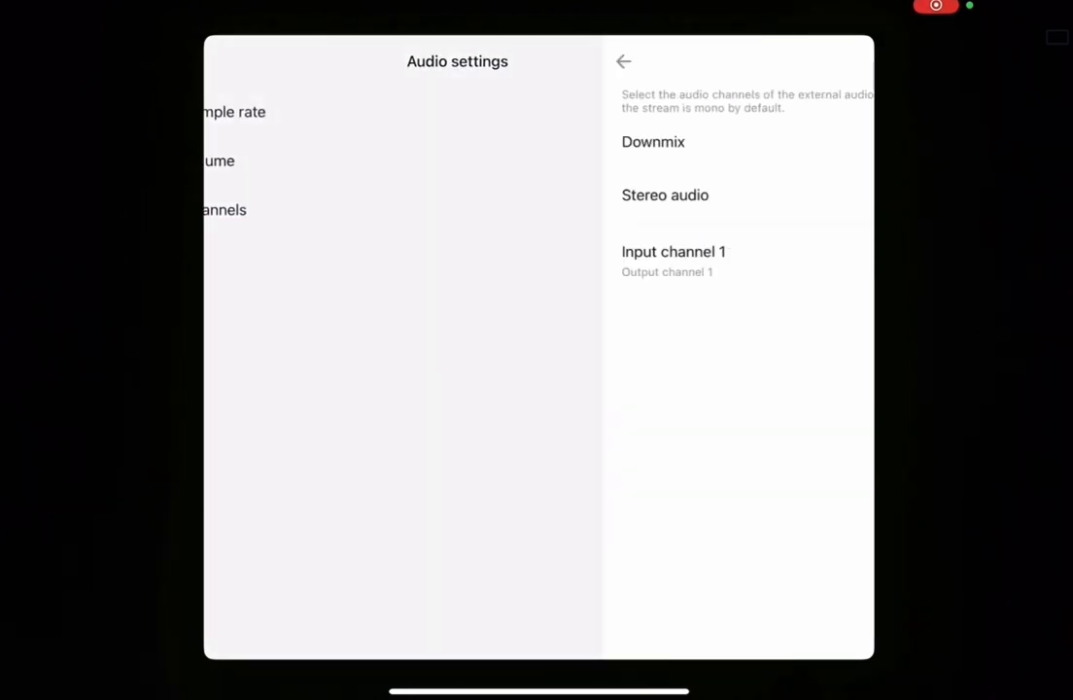
pyautogui.click(623, 61)
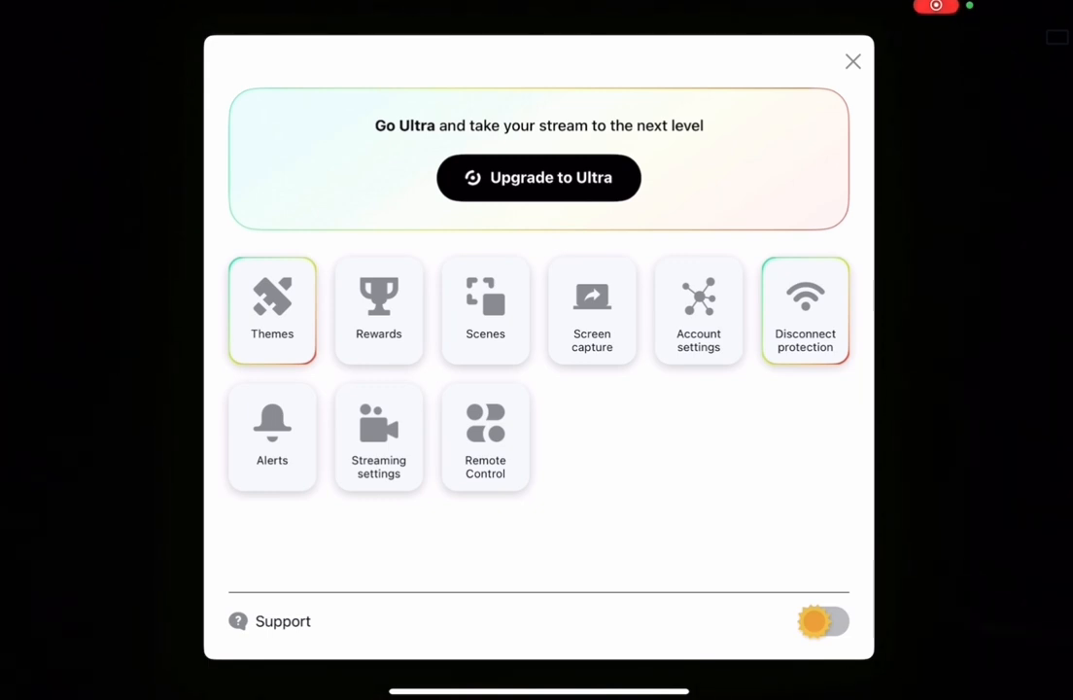
# Review Account settings to confirm YouTube is the primary connected account
pyautogui.click(698, 309)
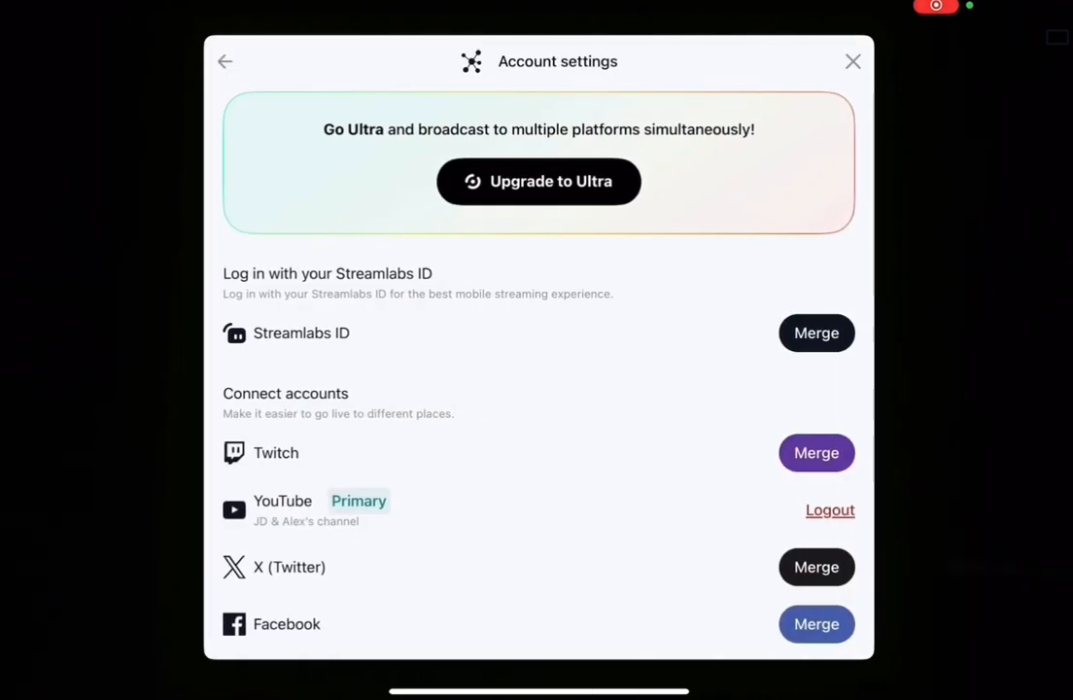
pyautogui.scroll(-3)
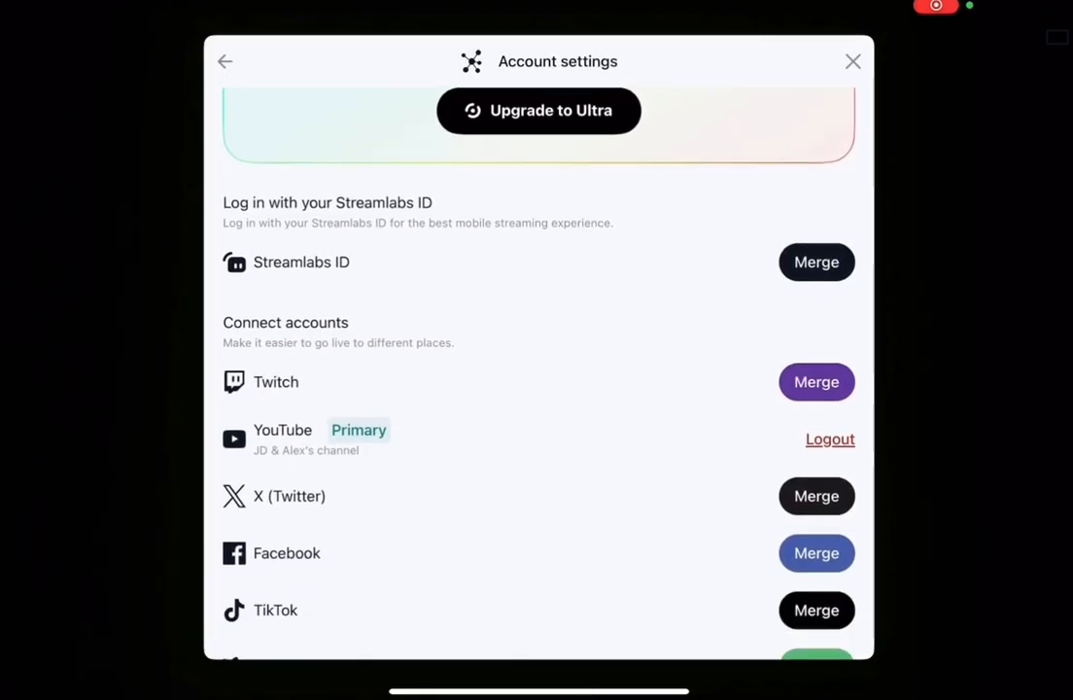
pyautogui.scroll(-3)
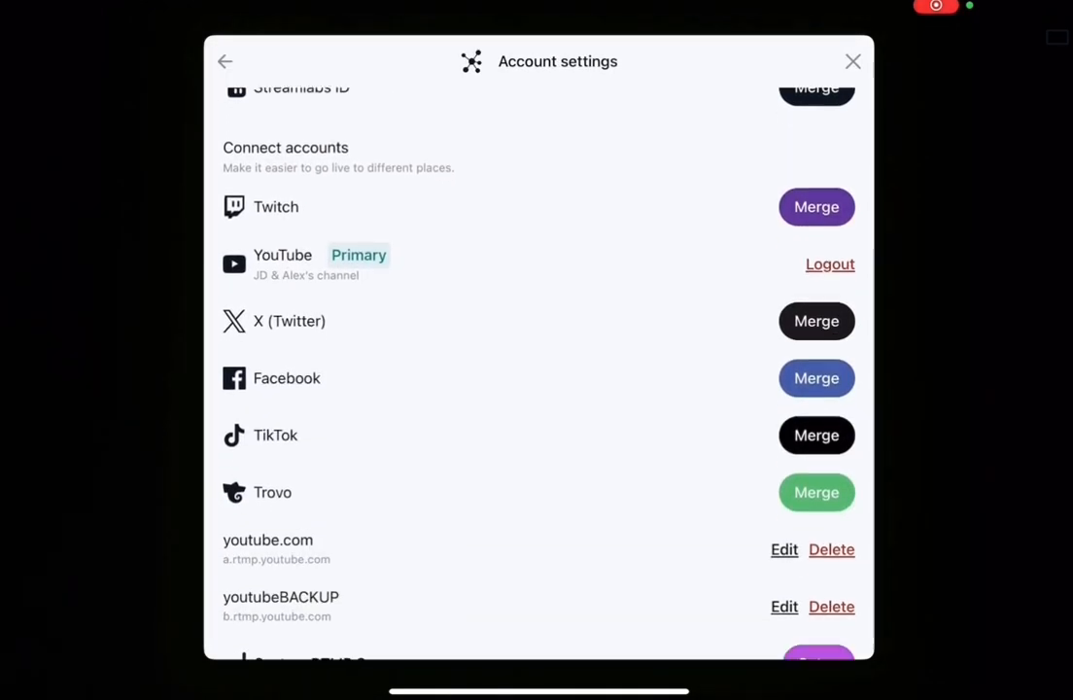
pyautogui.scroll(3)
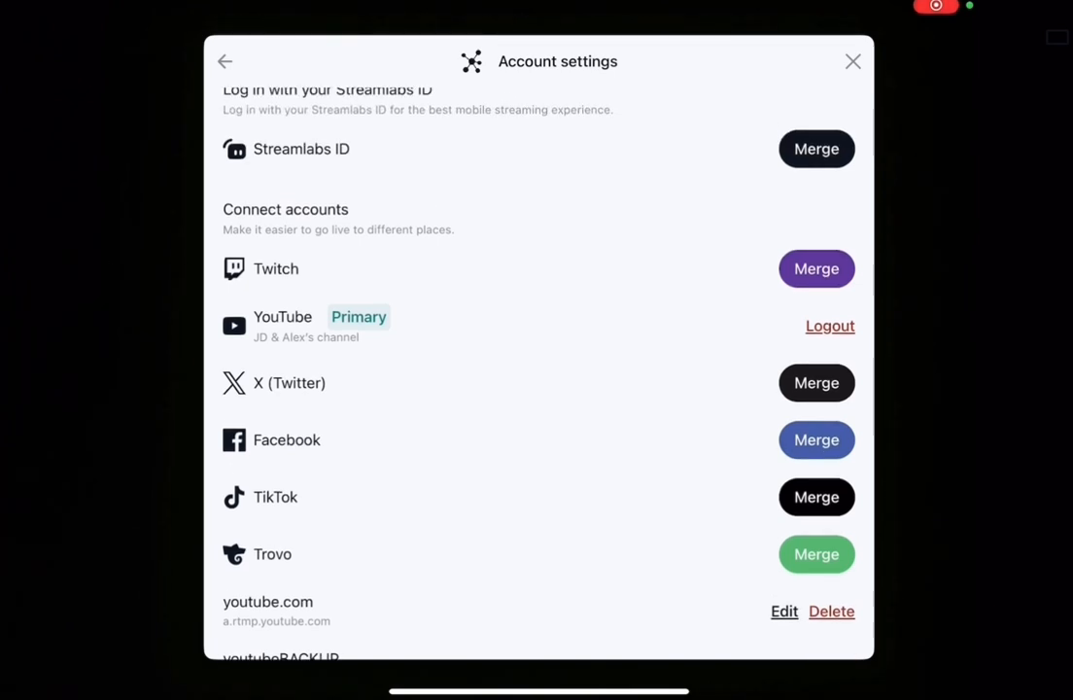
pyautogui.click(225, 61)
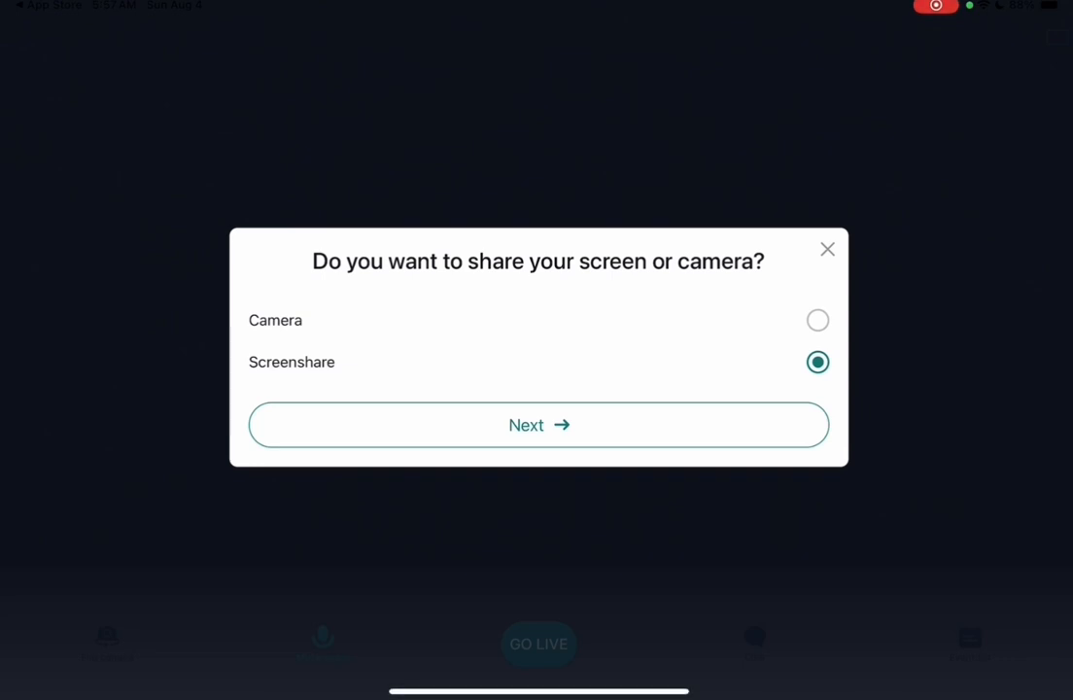
# Confirm Screenshare and YouTube Primary, choose the scheduled broadcast, then switch to YouTube Studio
pyautogui.click(539, 425)
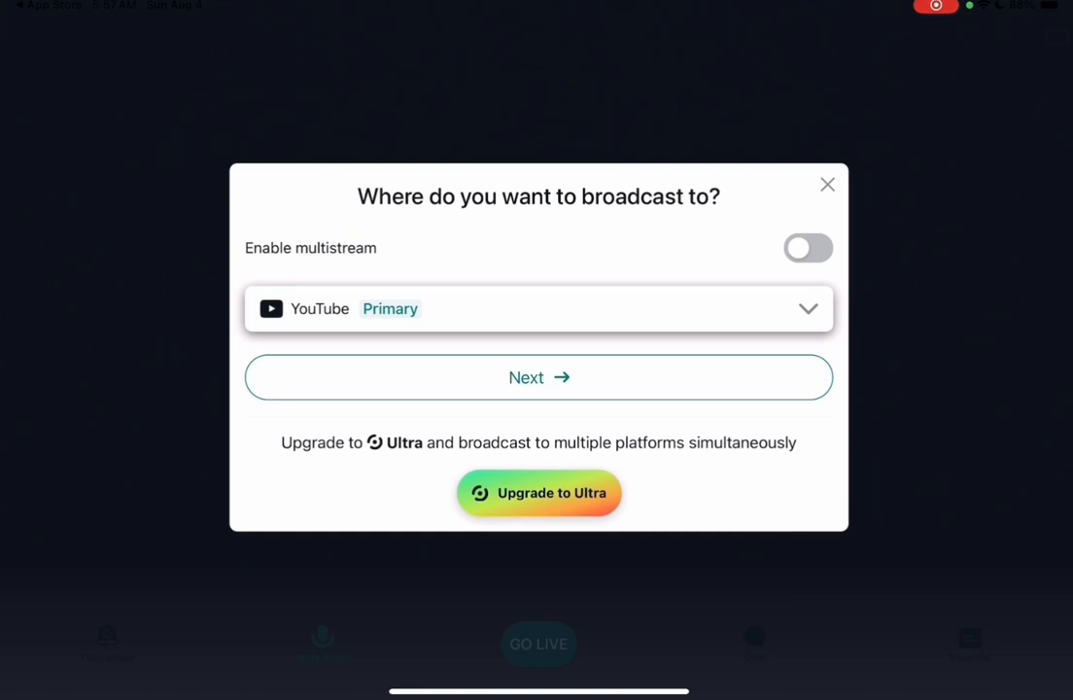
pyautogui.click(538, 378)
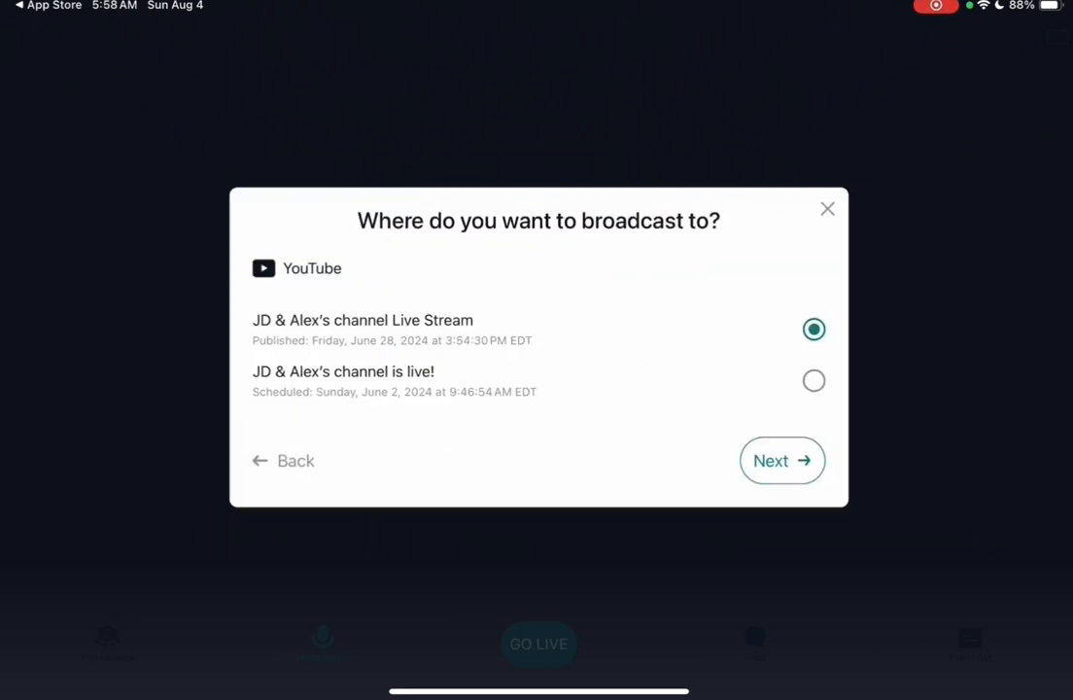
pyautogui.click(814, 380)
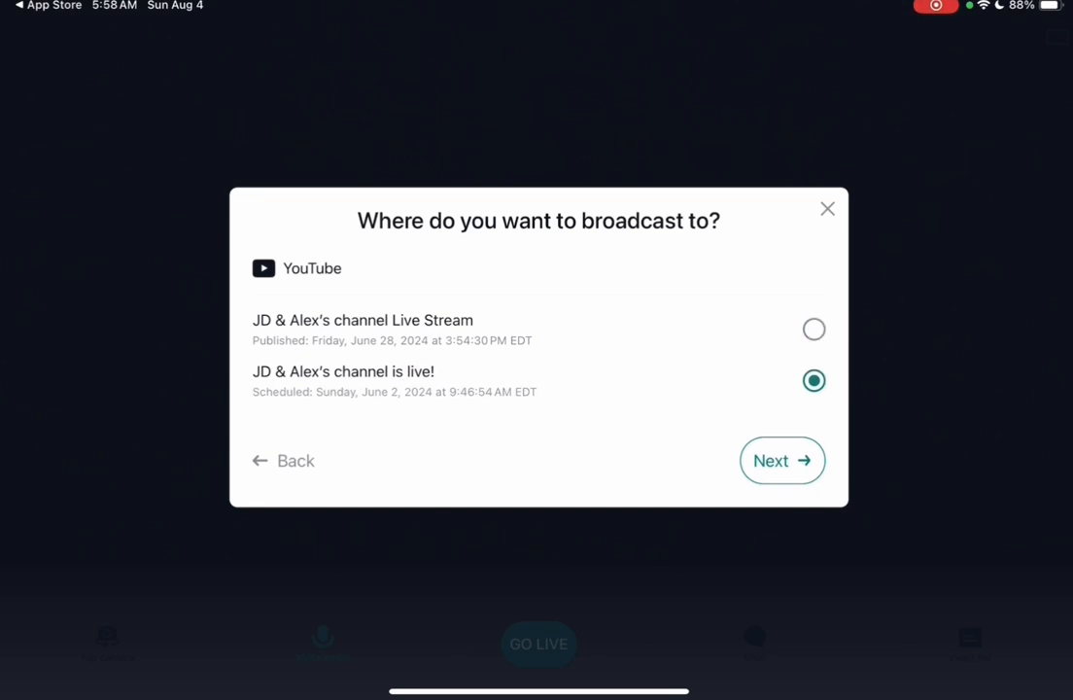
pyautogui.click(783, 460)
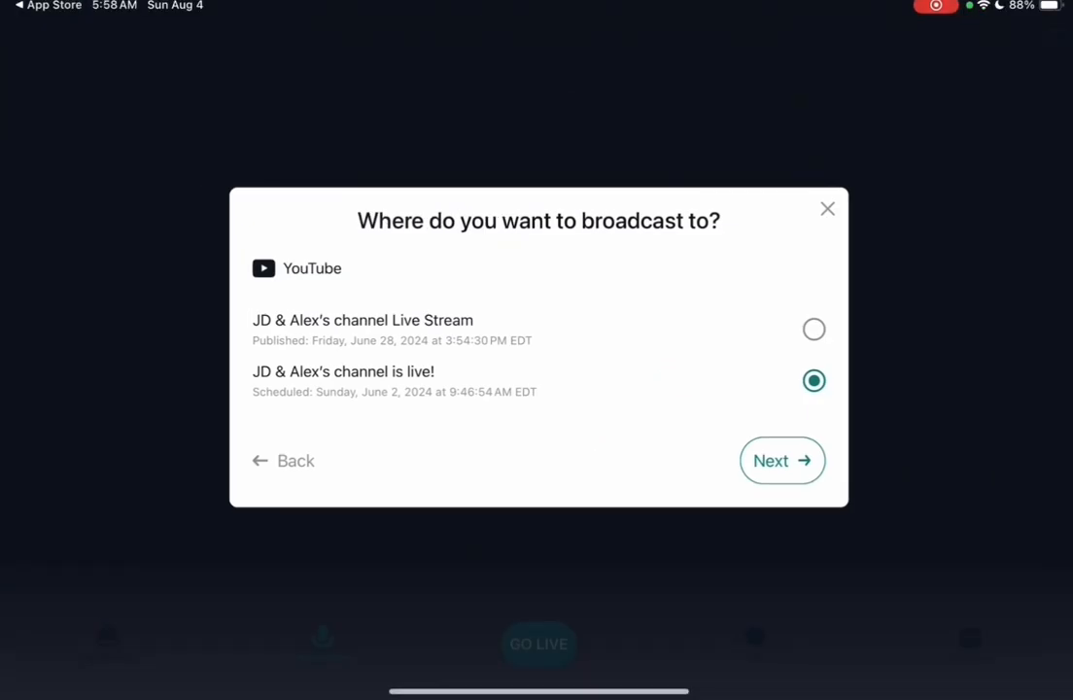
pyautogui.click(783, 460)
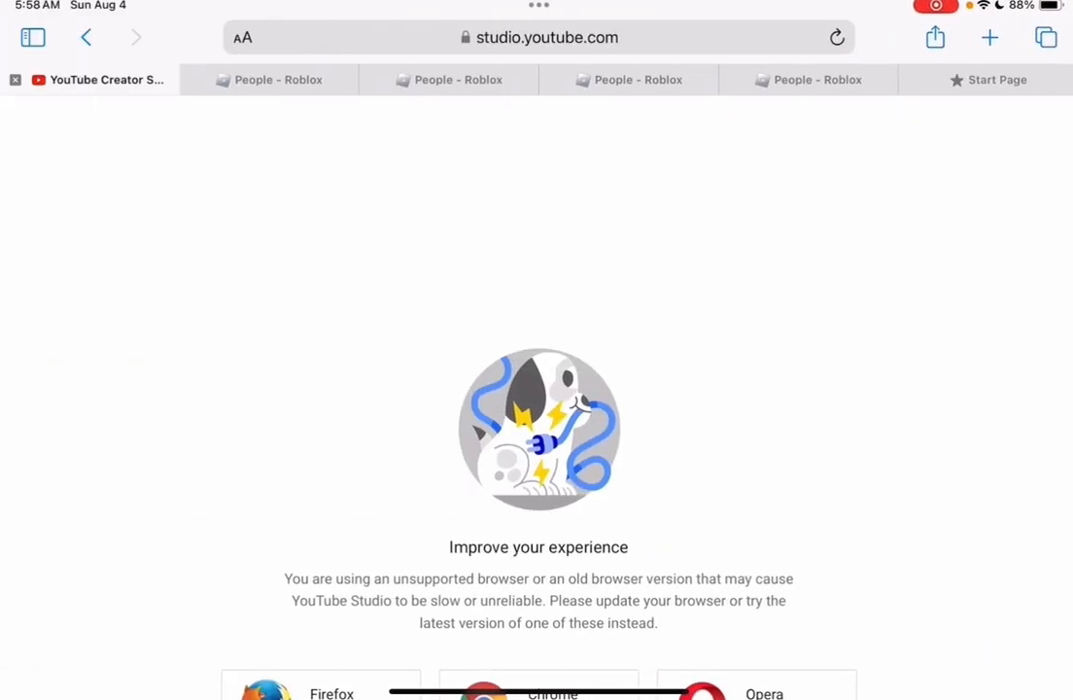
# Skip the unsupported-browser notice, open Go Live, and view the Manage streams list
pyautogui.scroll(-3)
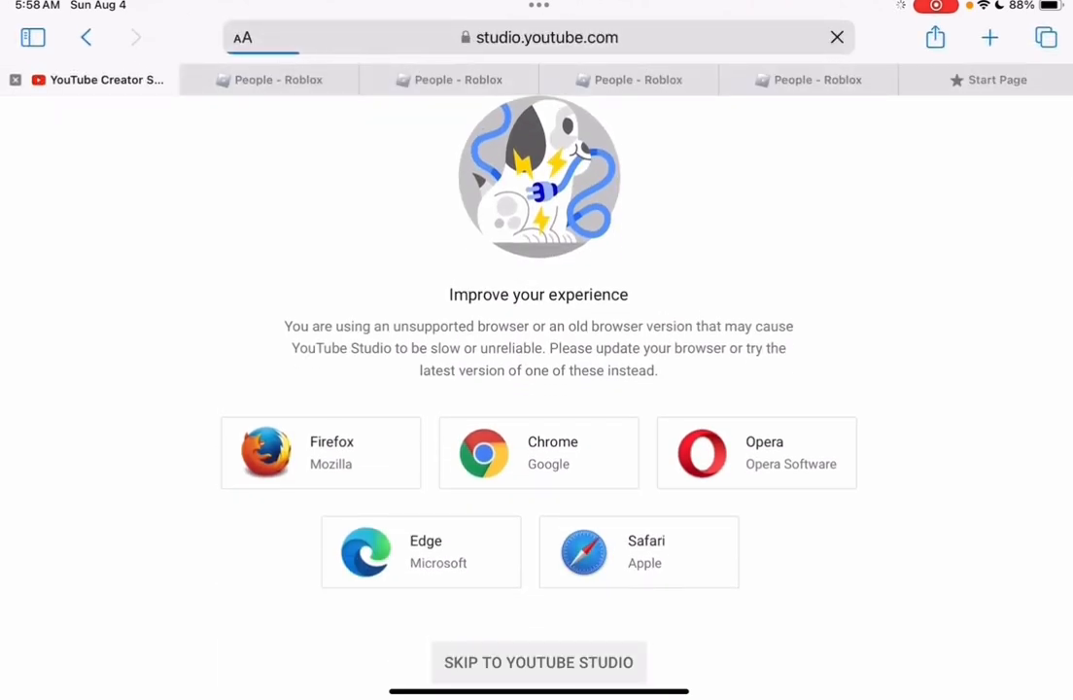
pyautogui.click(538, 662)
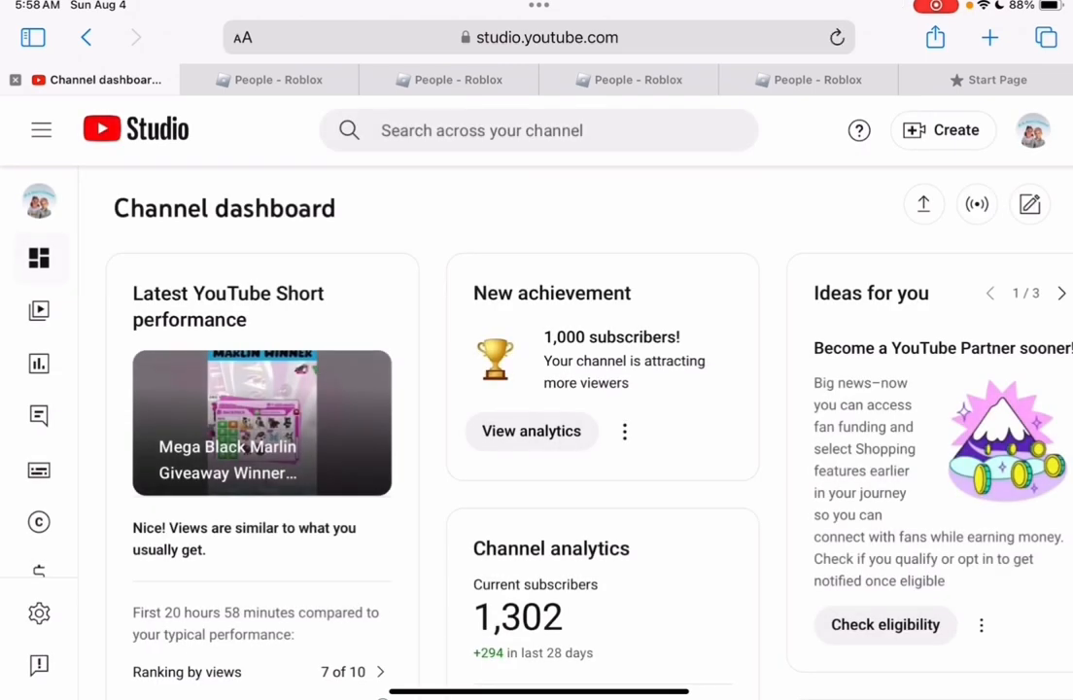
pyautogui.click(942, 130)
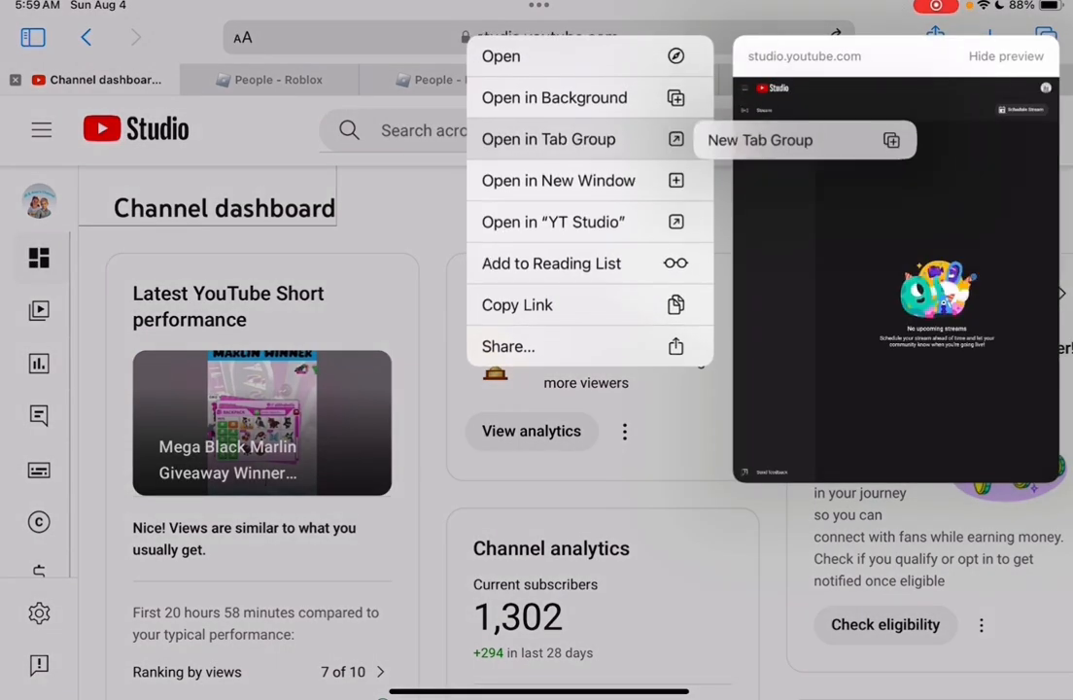
pyautogui.click(547, 139)
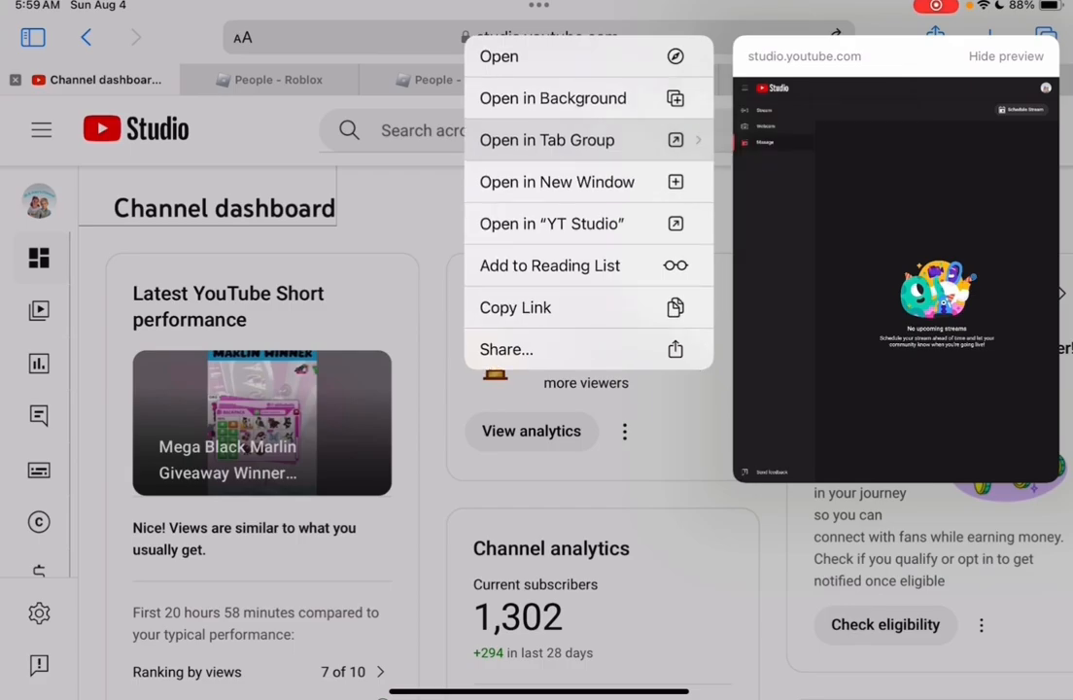
pyautogui.click(500, 56)
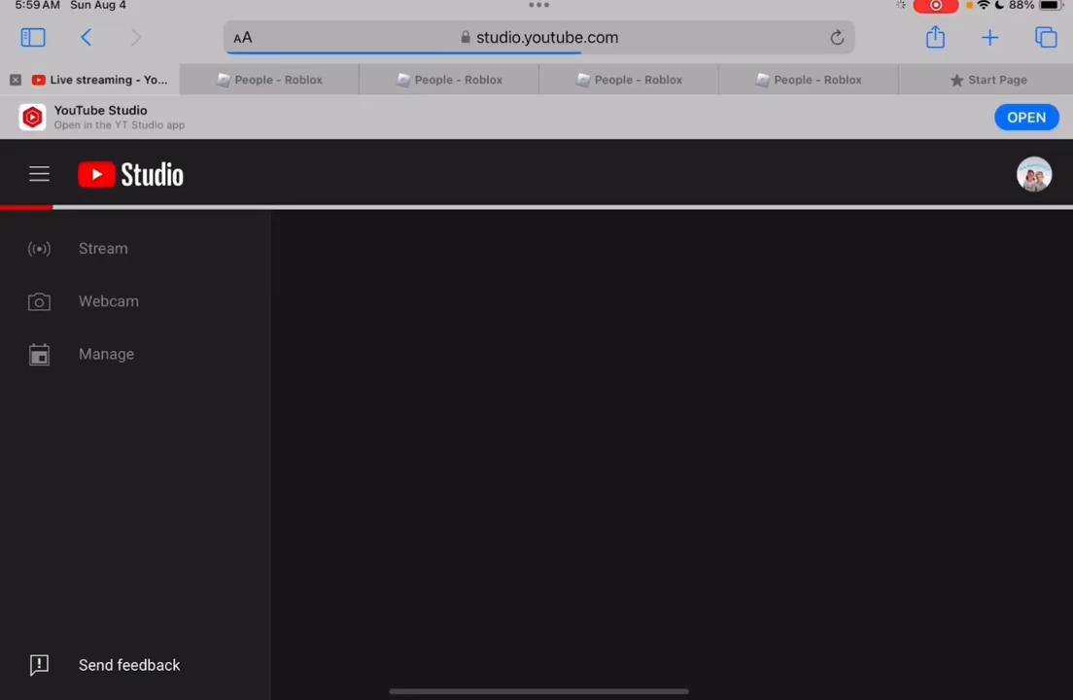
pyautogui.click(106, 354)
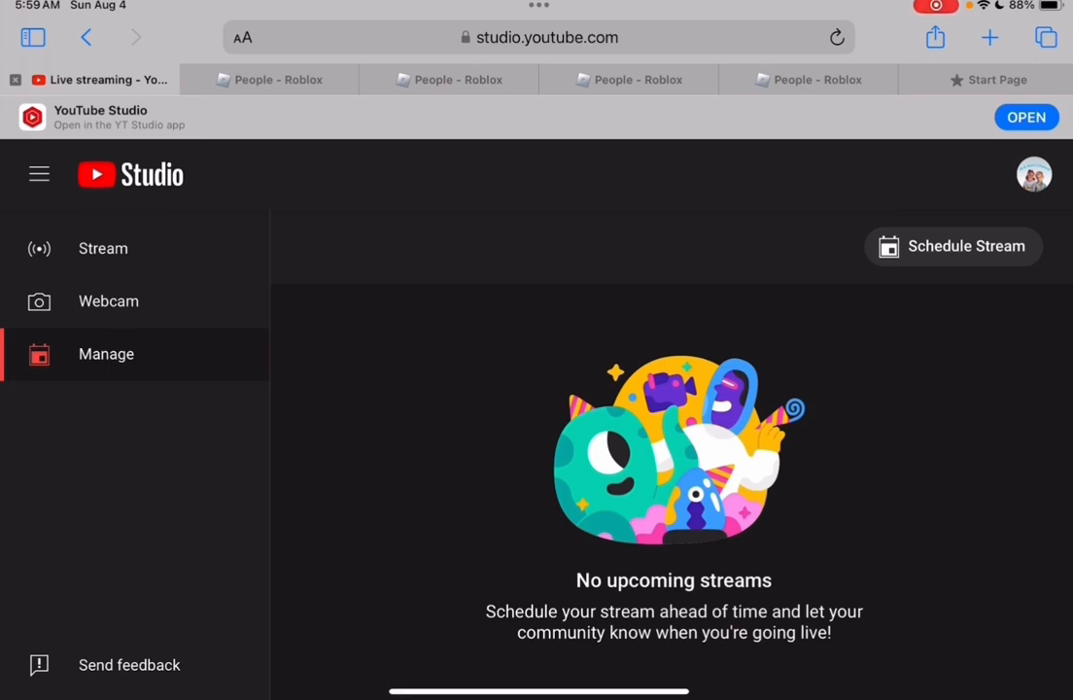
# Start a new scheduled stream and advance past Details and Customization to Visibility
pyautogui.click(952, 246)
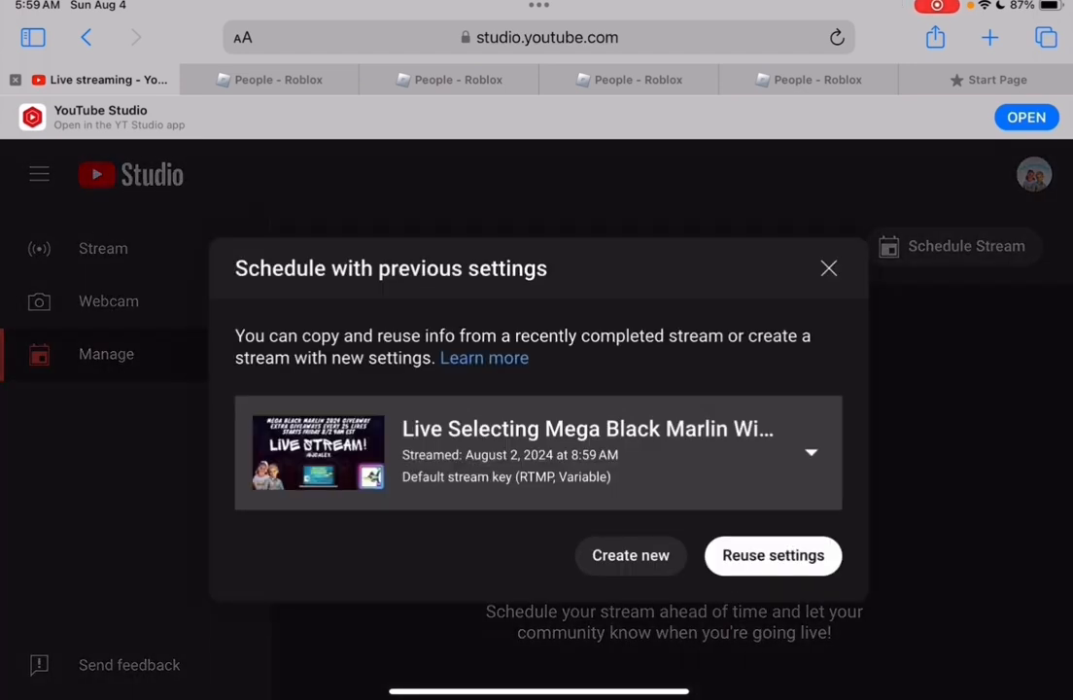
pyautogui.click(773, 555)
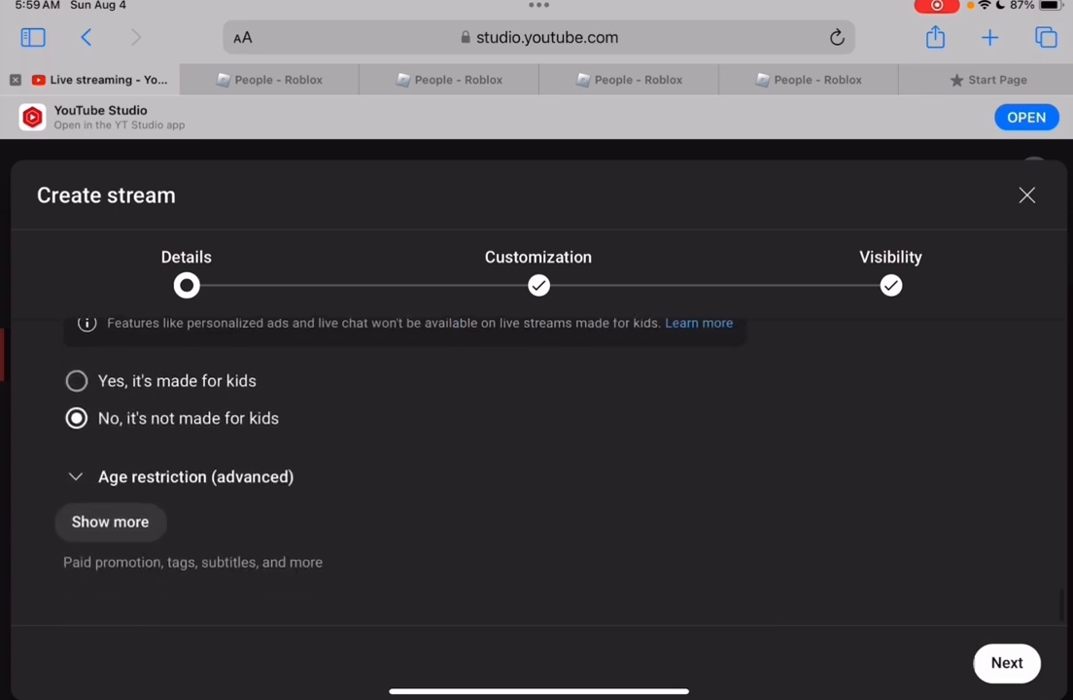
pyautogui.scroll(3)
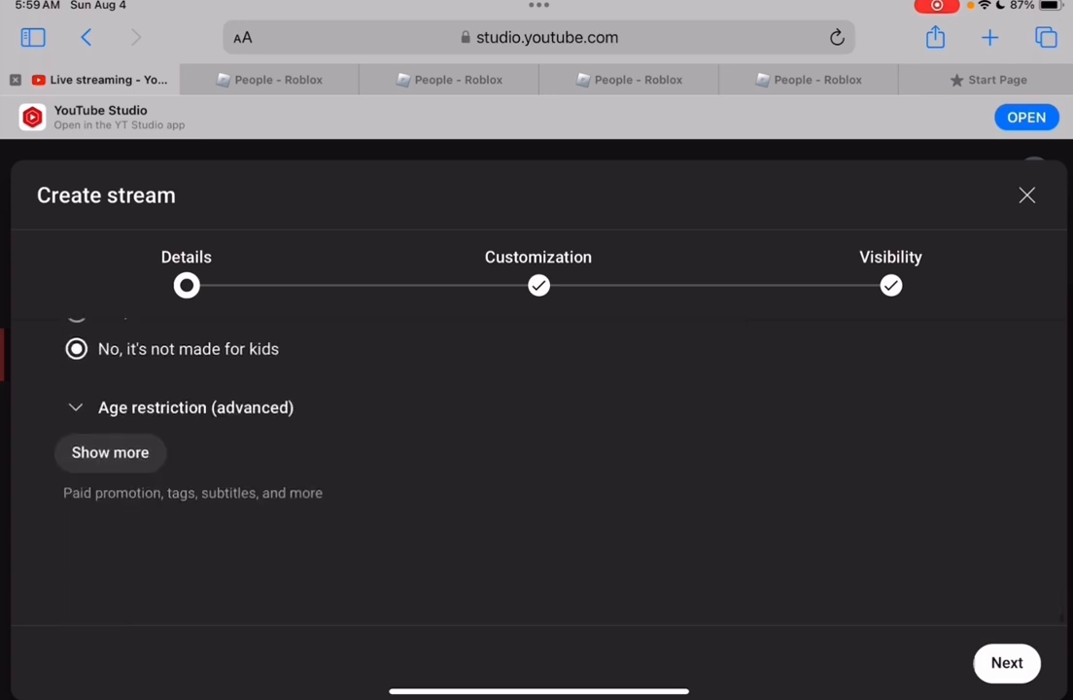
pyautogui.click(1007, 662)
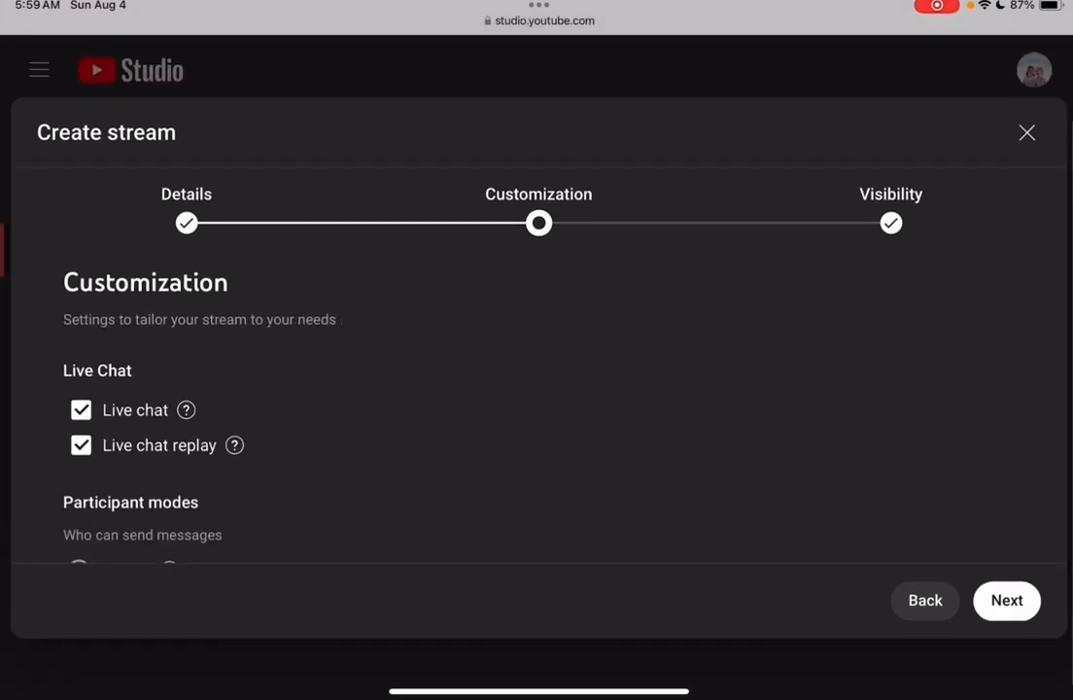
pyautogui.scroll(-3)
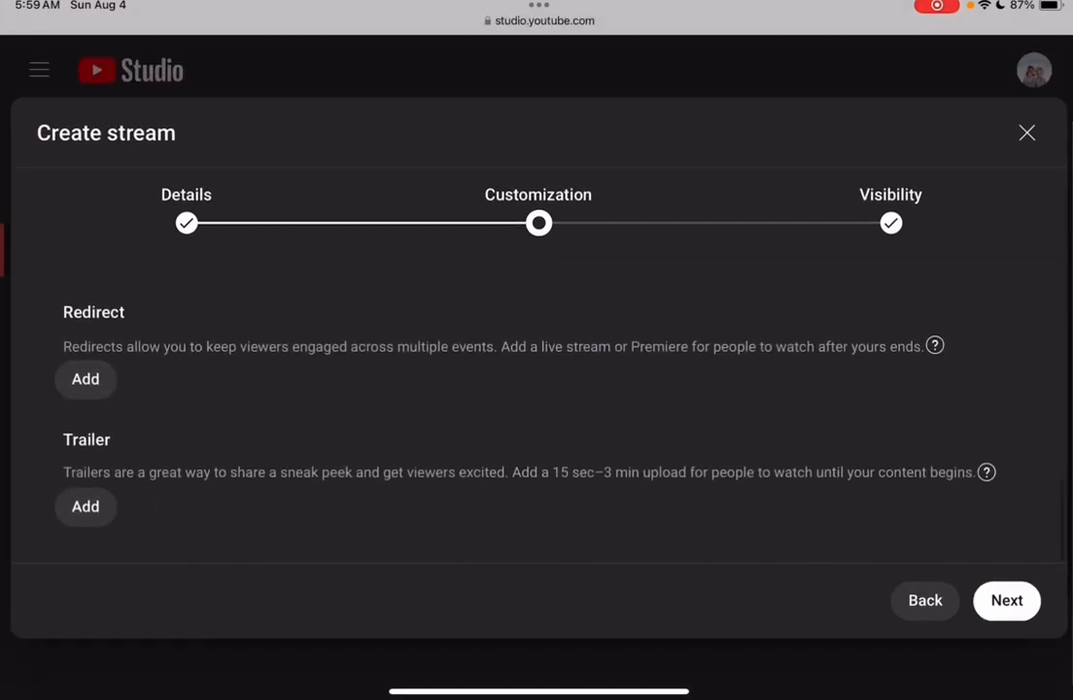
pyautogui.click(1007, 600)
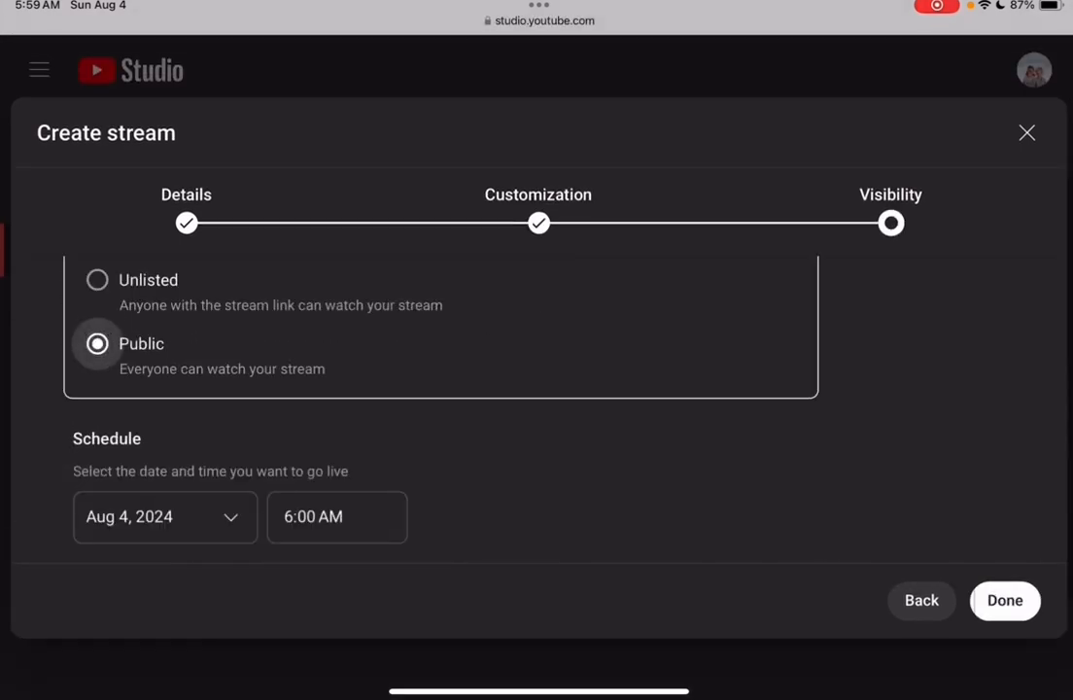
# Schedule the stream's go-live for Aug 4, 2024 at 10:00 AM
pyautogui.click(165, 516)
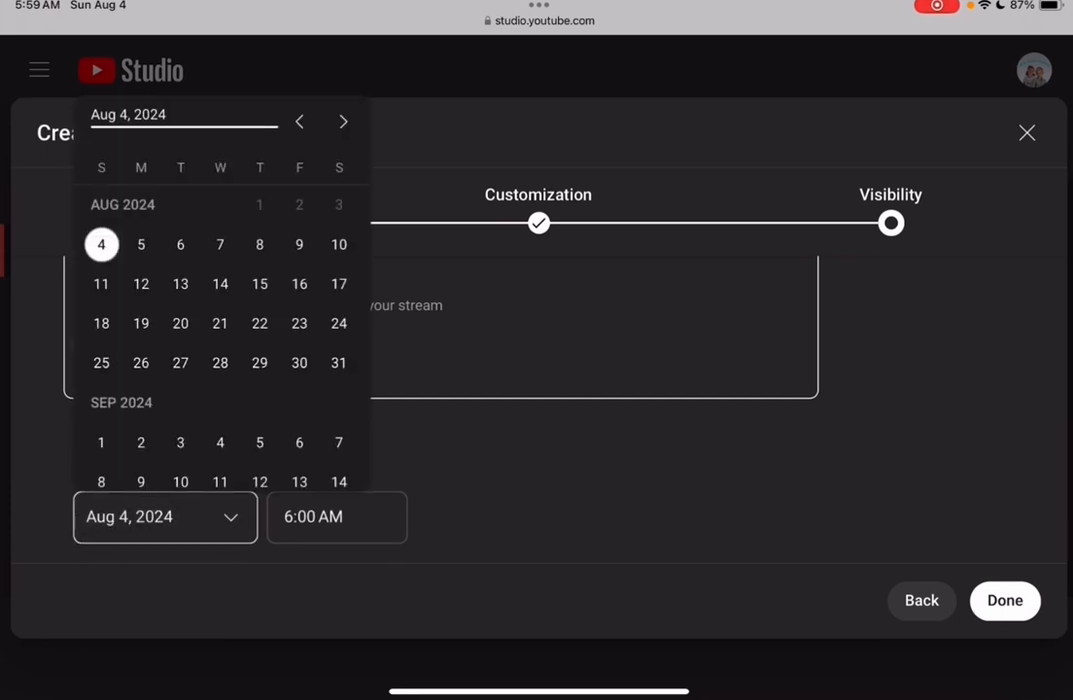
pyautogui.click(140, 244)
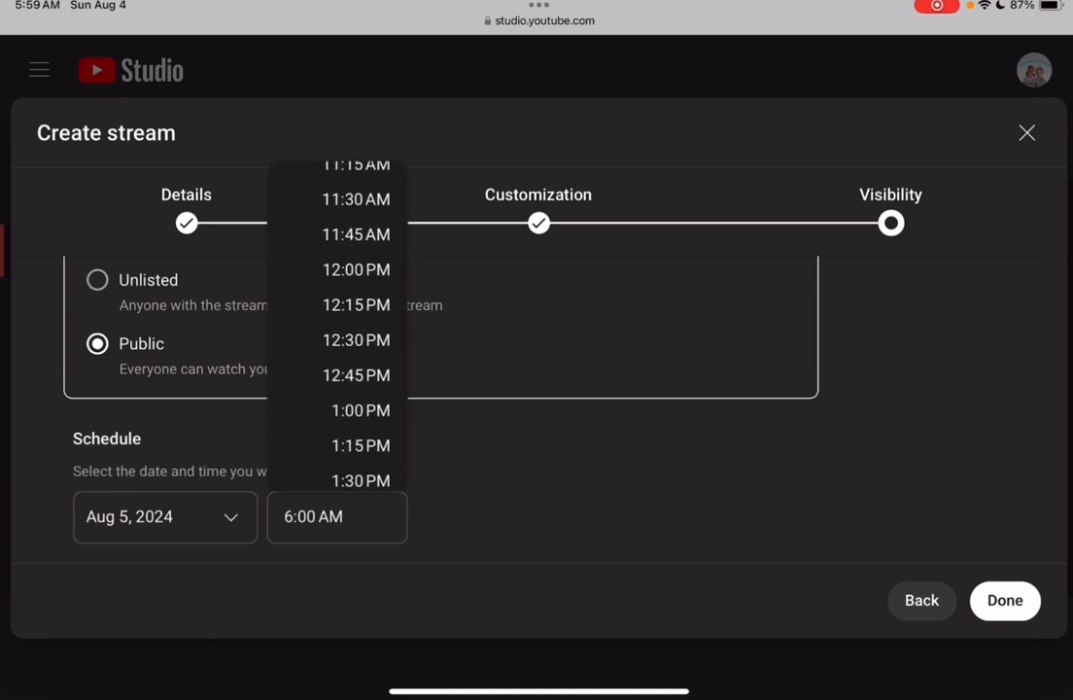
pyautogui.scroll(-3)
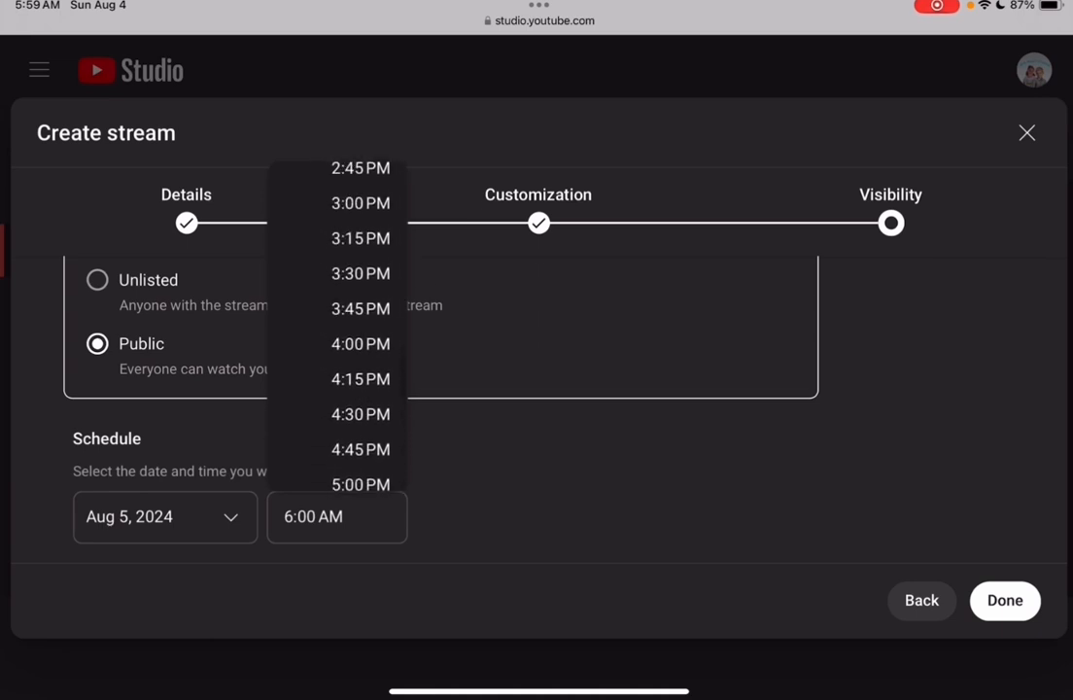
pyautogui.scroll(3)
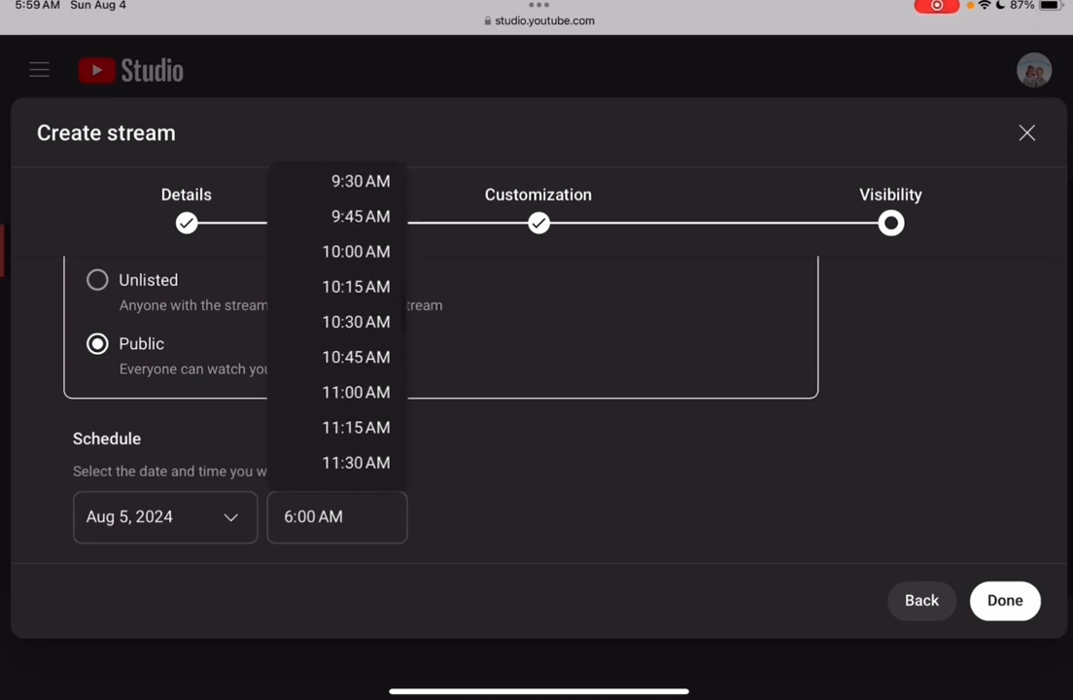
pyautogui.click(356, 250)
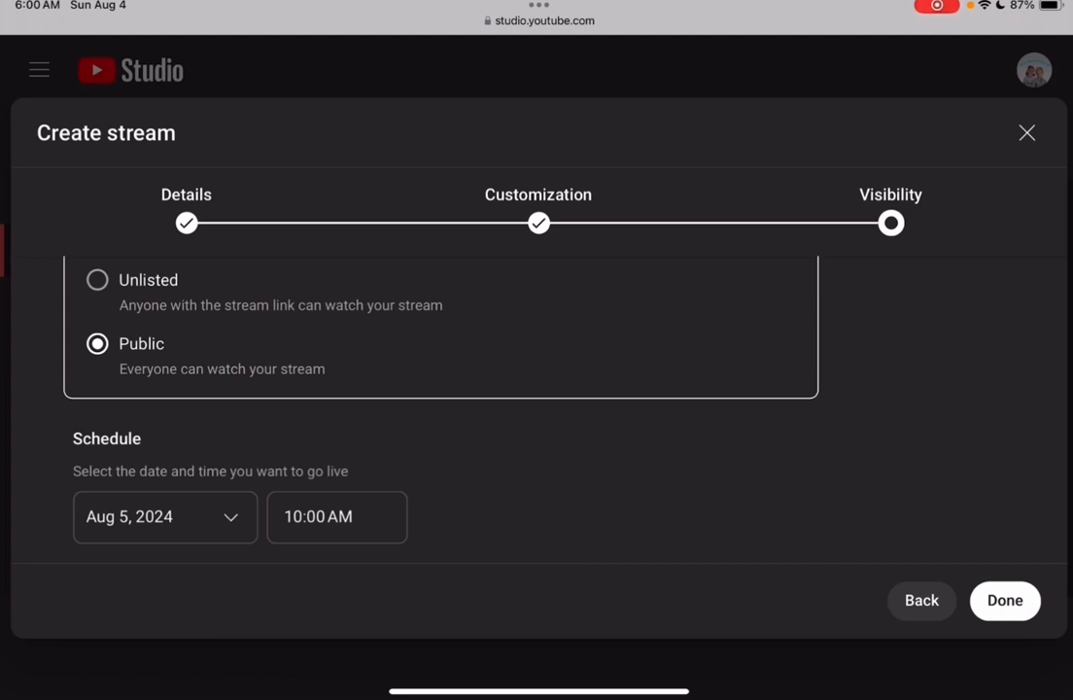
# Set the stream's visibility to Unlisted and finish creating it
pyautogui.scroll(3)
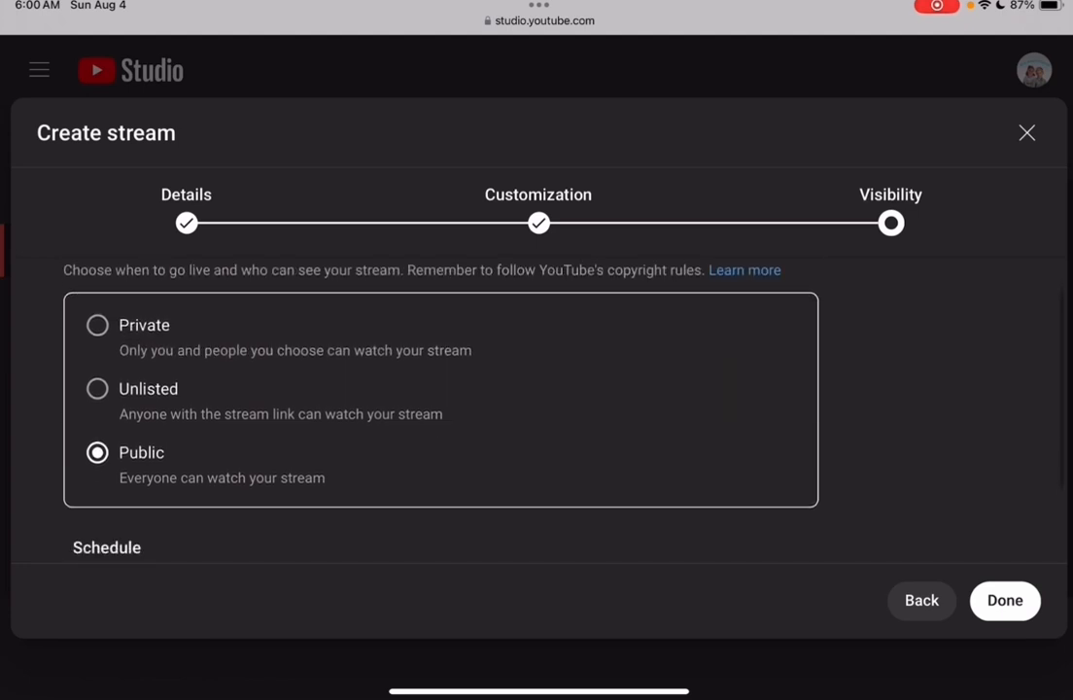
pyautogui.click(97, 388)
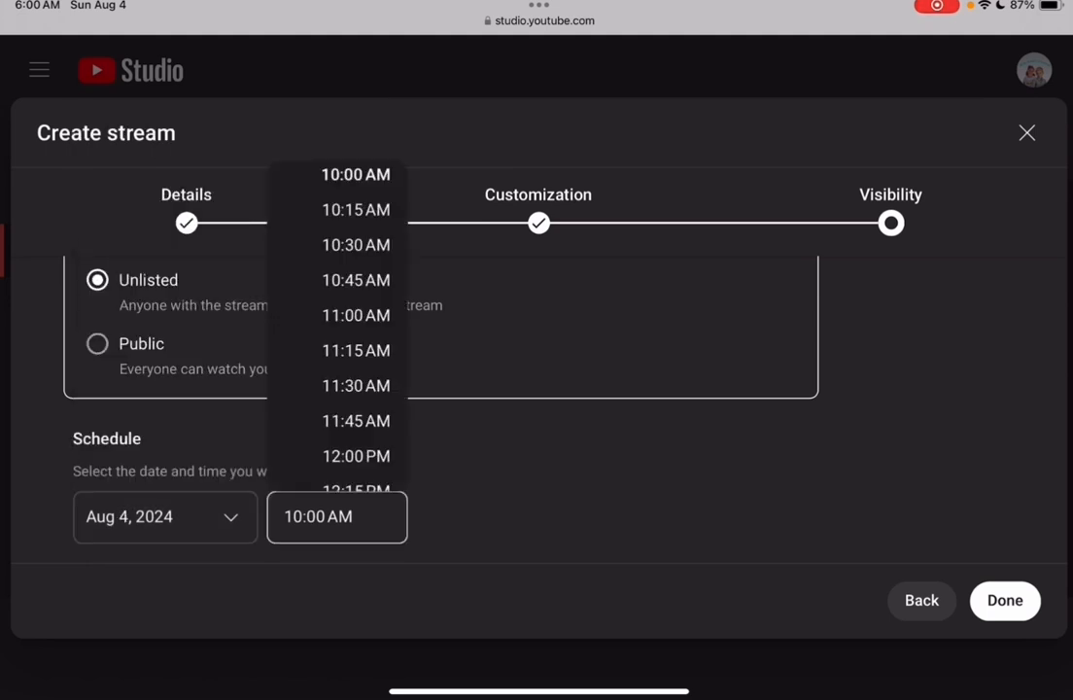
pyautogui.scroll(3)
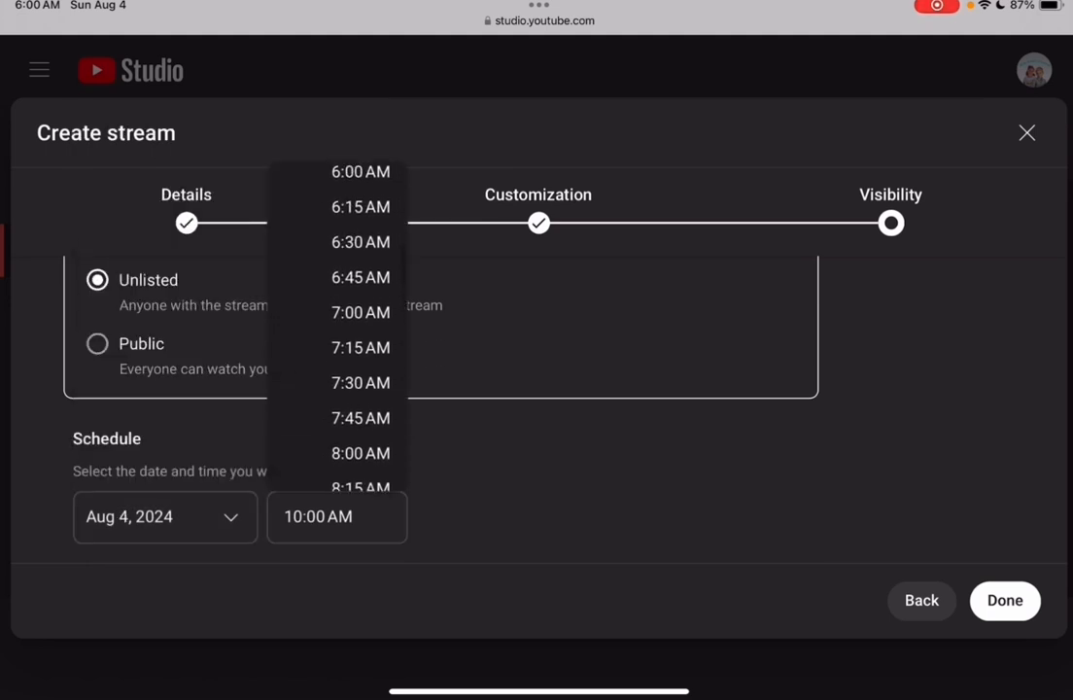
pyautogui.scroll(3)
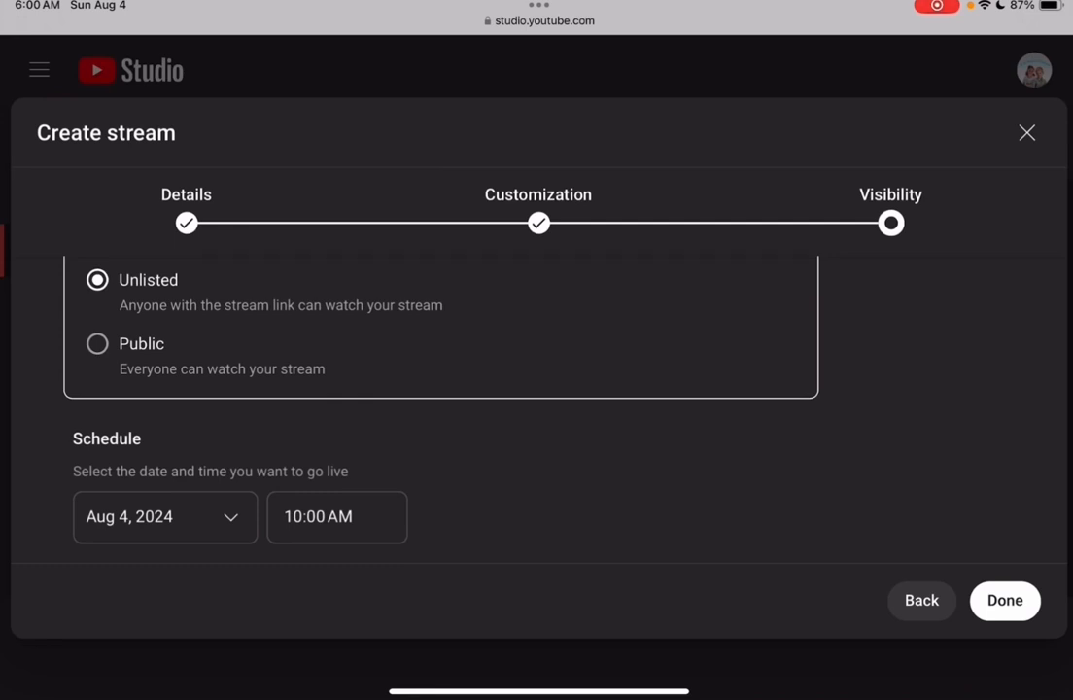
pyautogui.click(1004, 600)
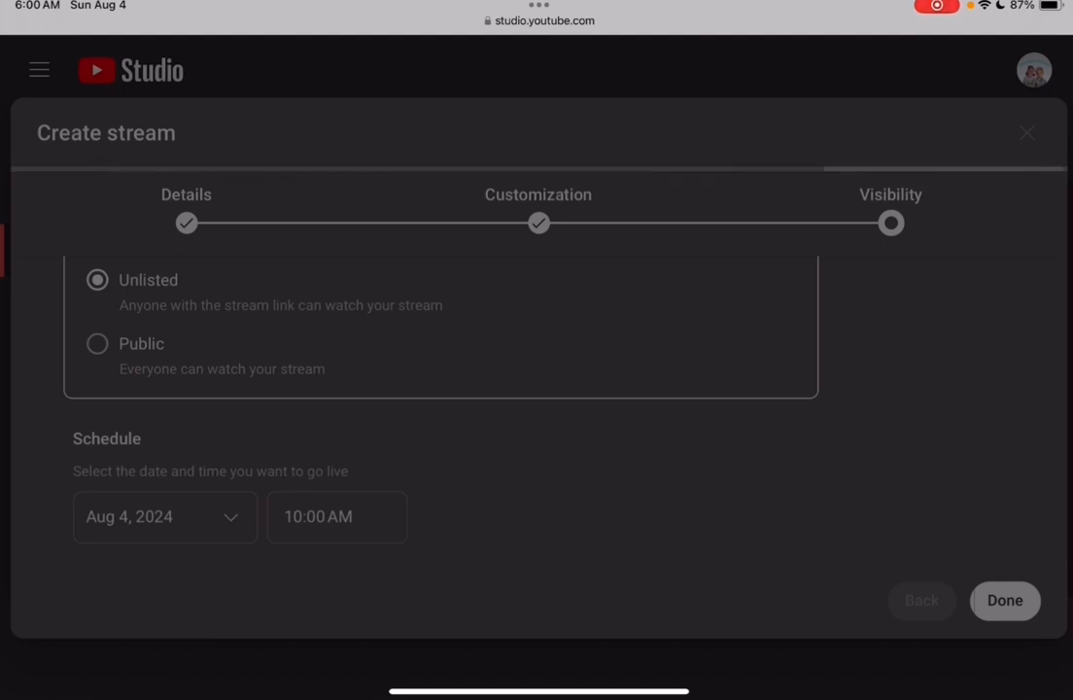
pyautogui.click(1005, 600)
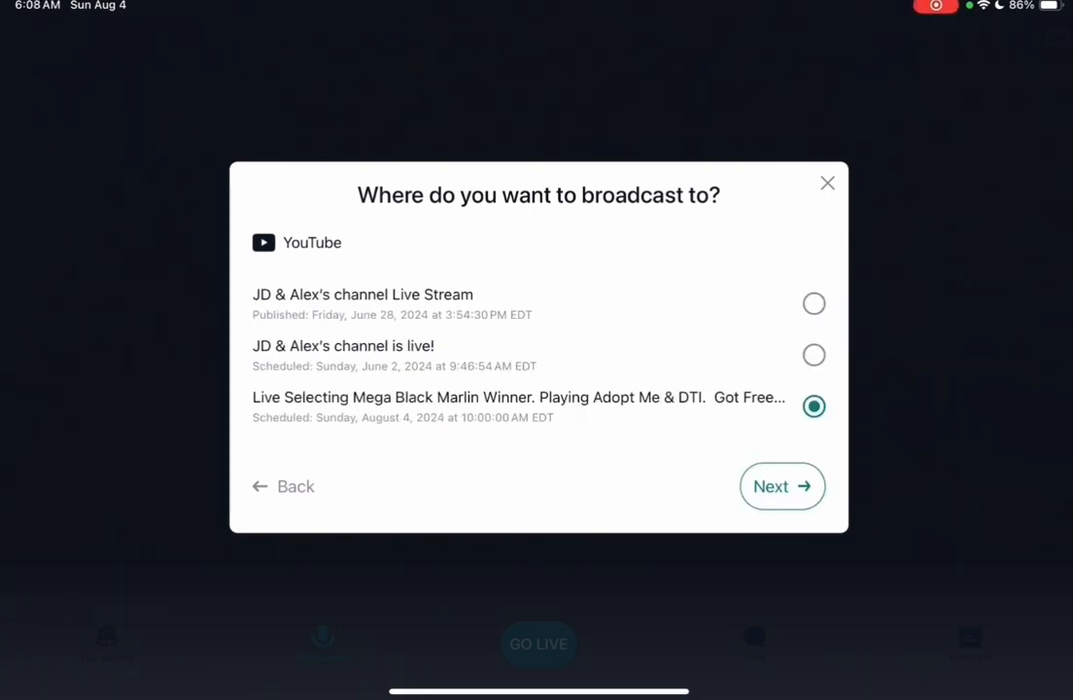
# Choose the scheduled Black Marlin event and save its existing title and description
pyautogui.click(782, 486)
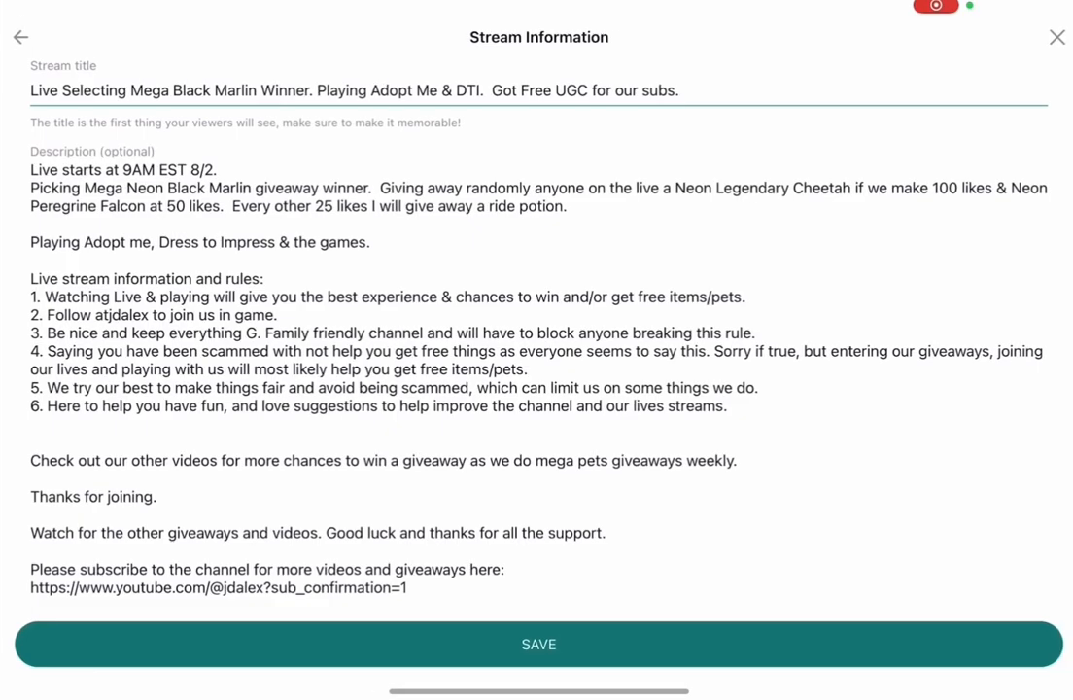
pyautogui.click(539, 645)
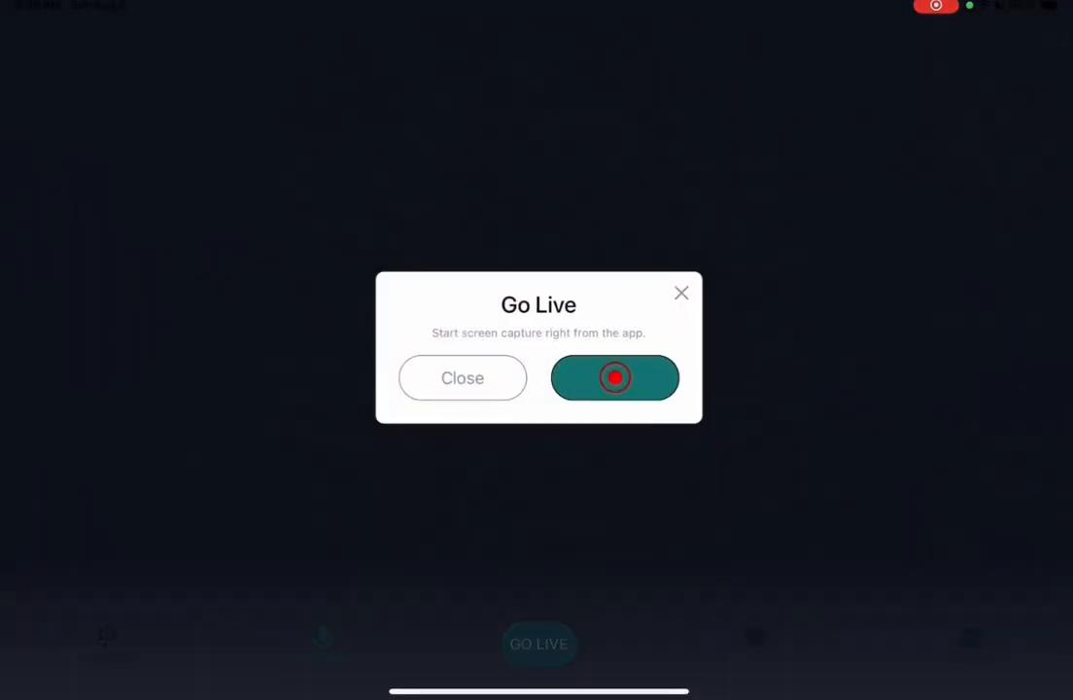
# Start the Streamlabs screen broadcast from the Go Live prompt
pyautogui.click(615, 377)
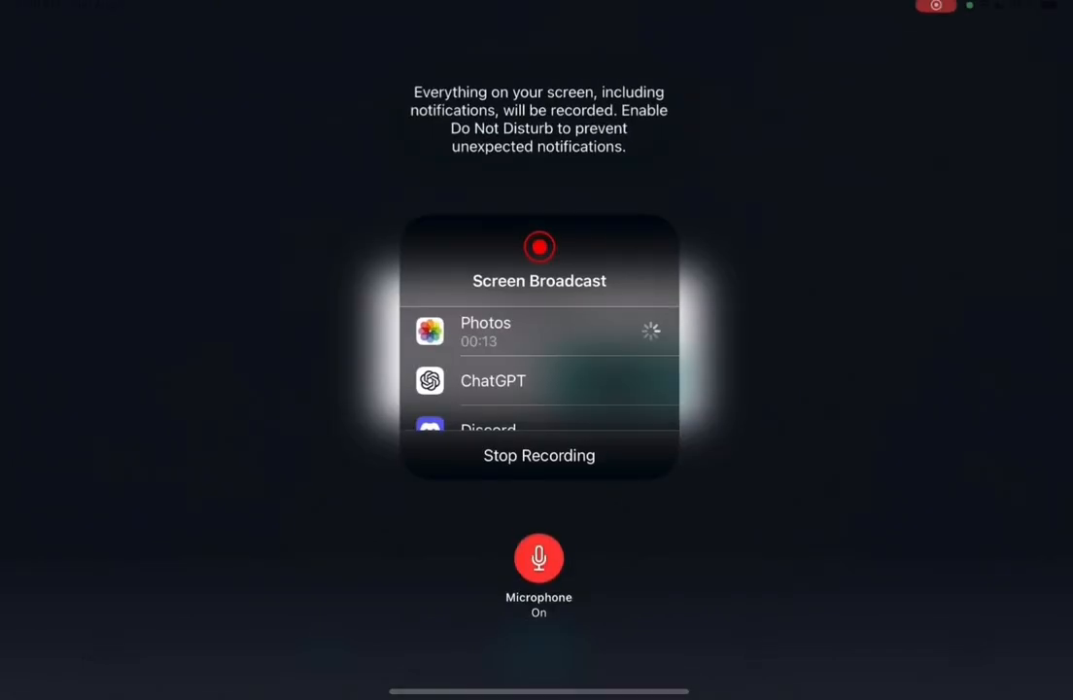
pyautogui.scroll(-3)
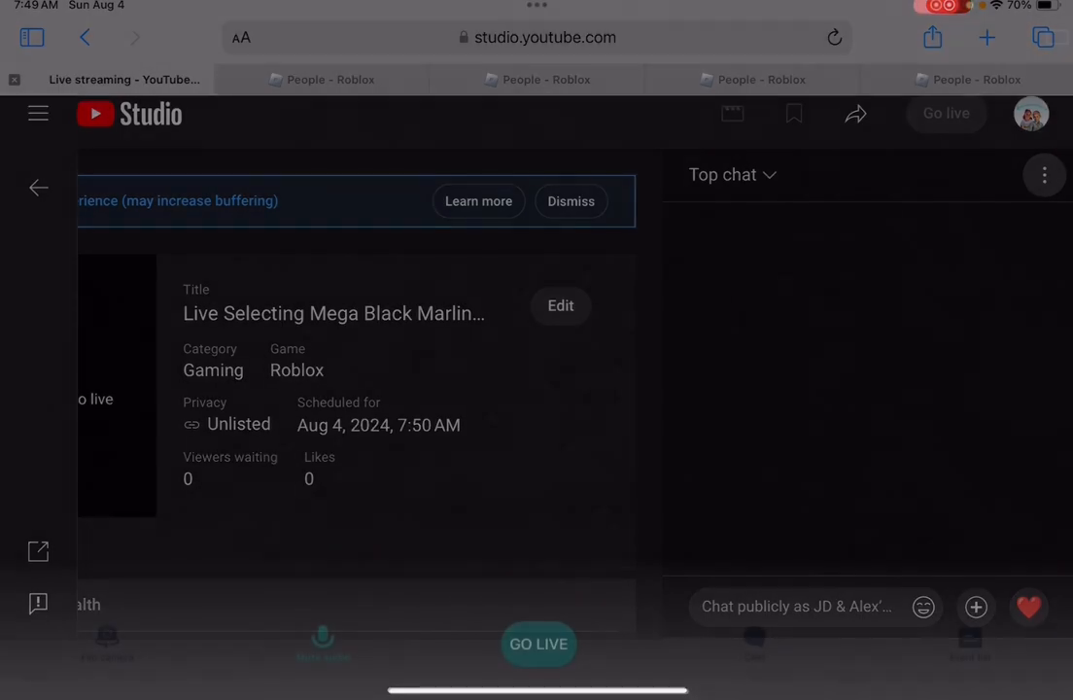
# Begin a new Go Live setup with Screenshare and YouTube as primary destination
pyautogui.click(538, 644)
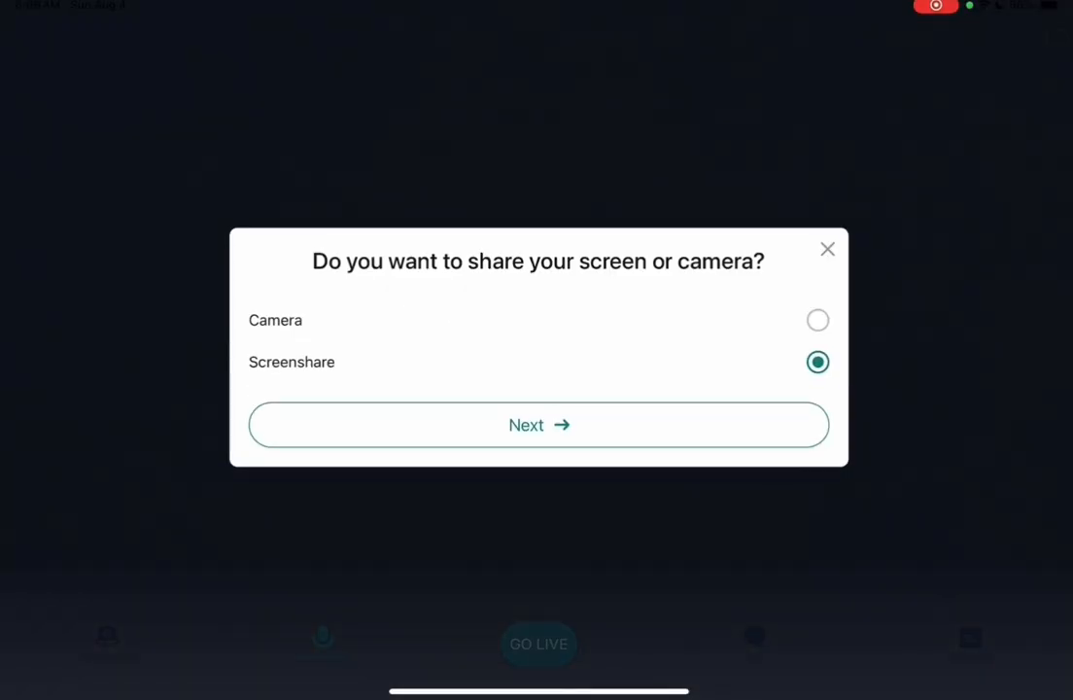
pyautogui.click(538, 424)
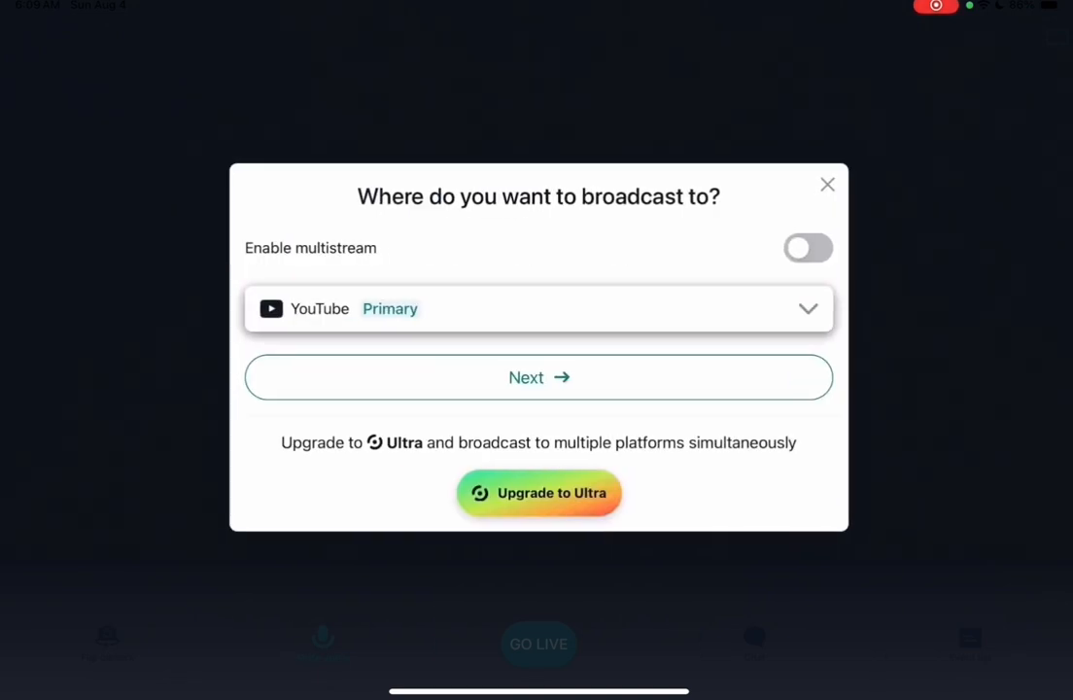
pyautogui.click(538, 377)
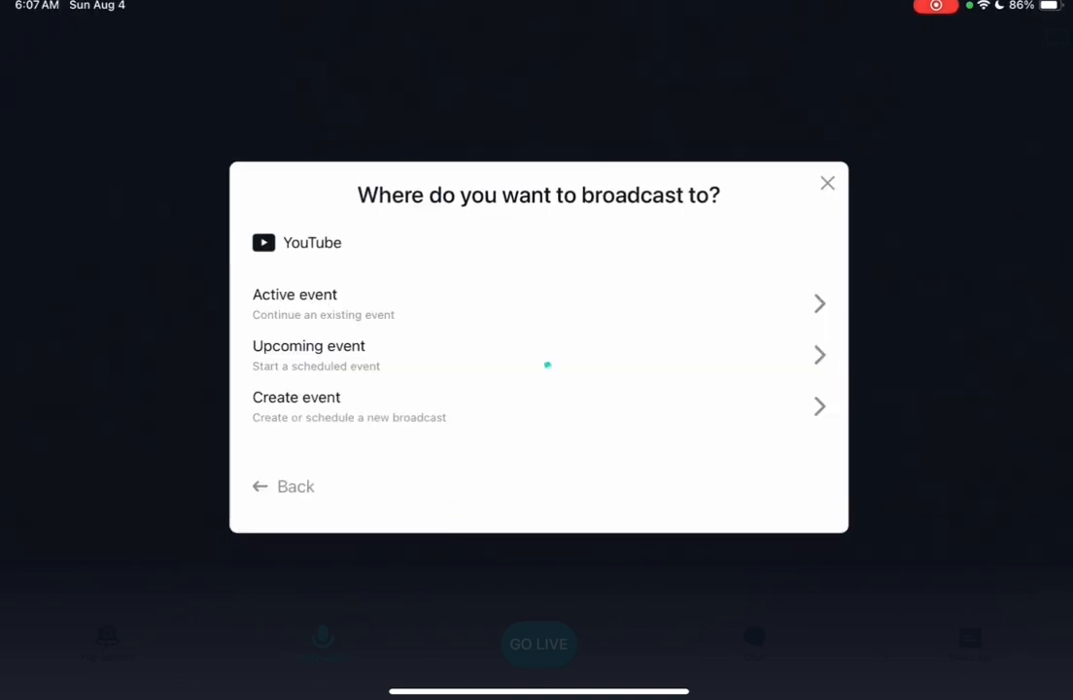